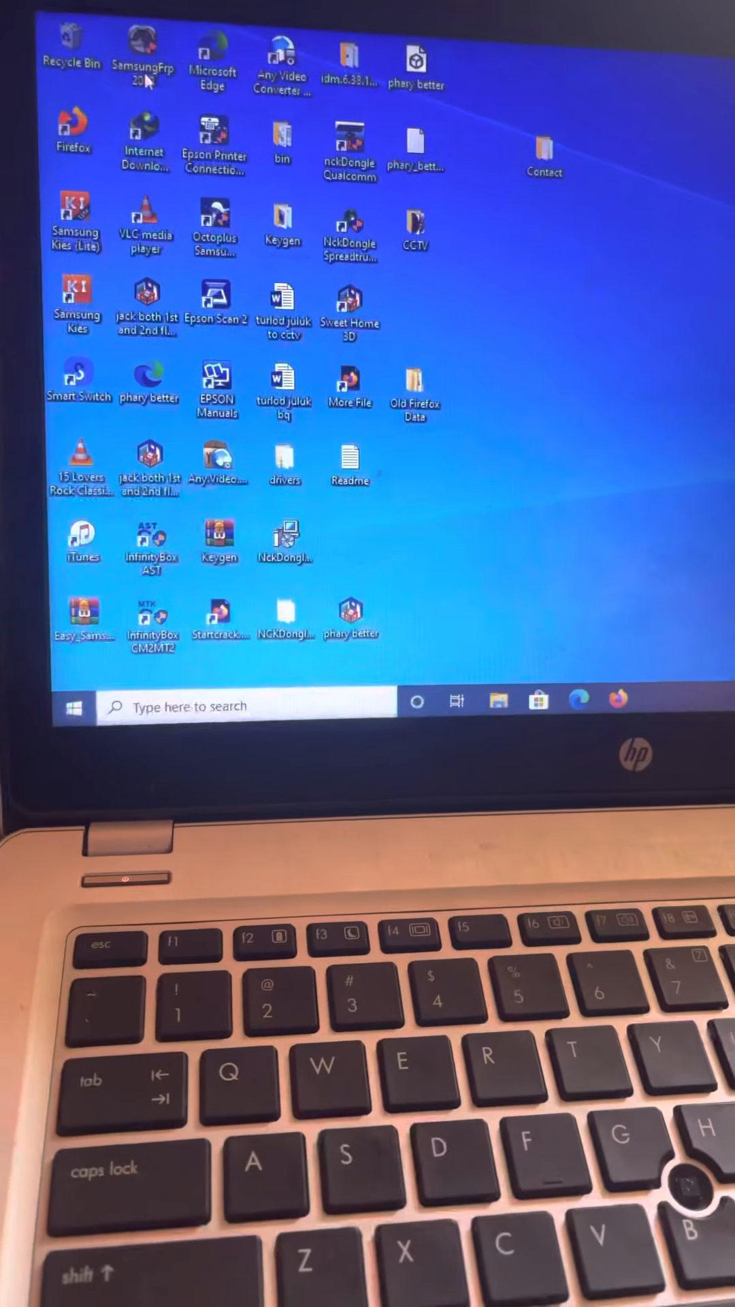
- Launch Easy Samsung FRP Tool 2020, approve its UAC prompt, and refresh the desktop
double_click(148, 42)
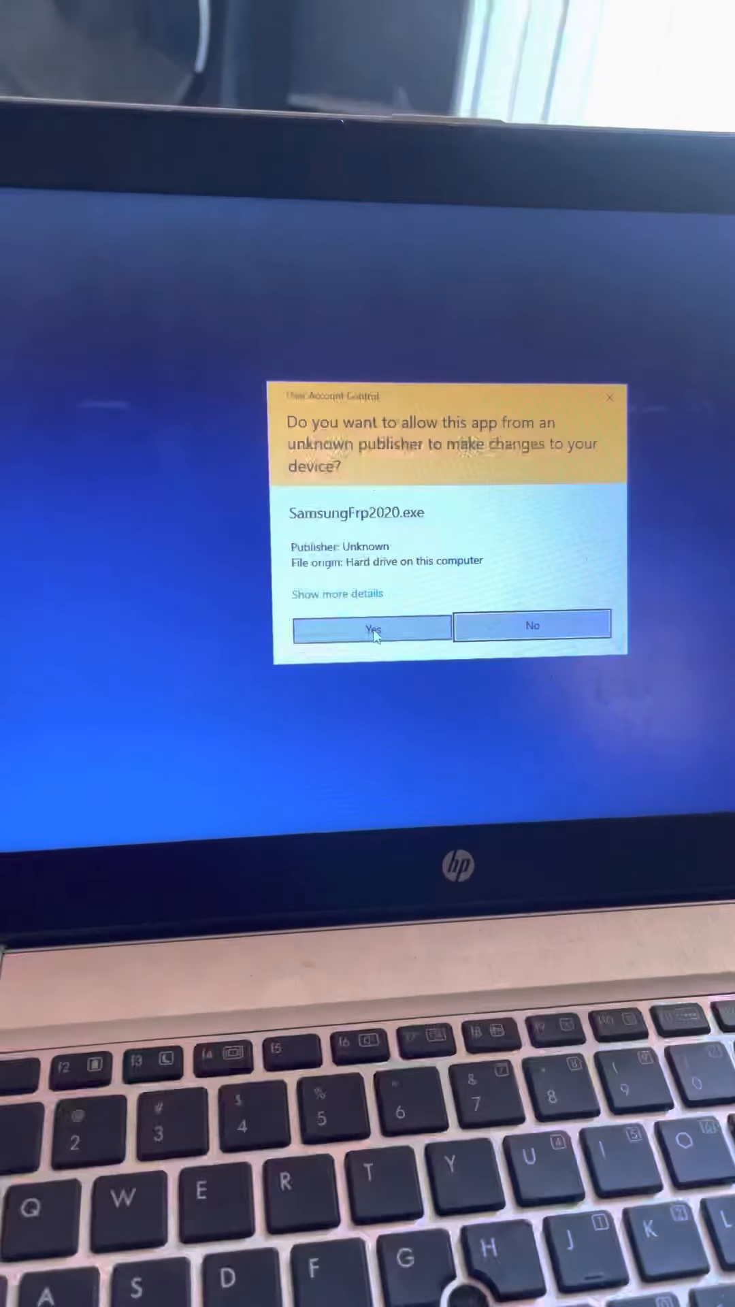
click(370, 625)
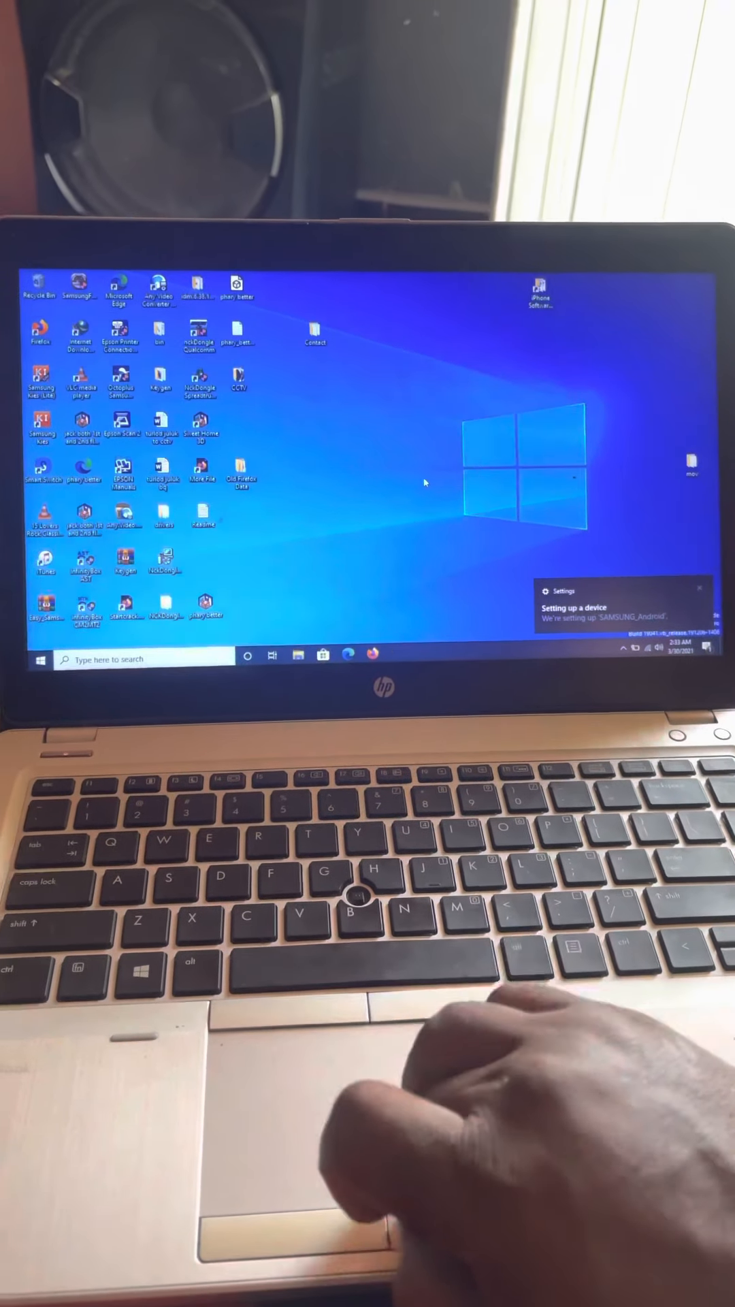
right_click(424, 483)
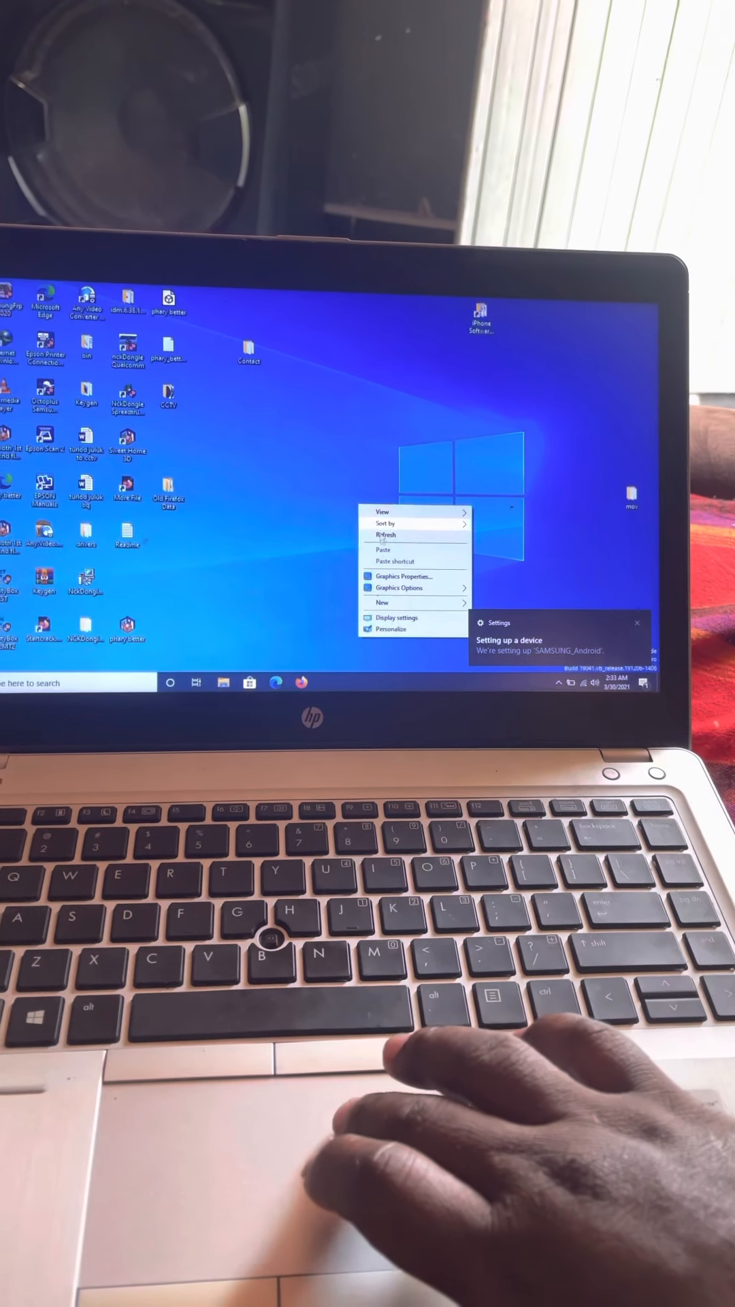
click(386, 534)
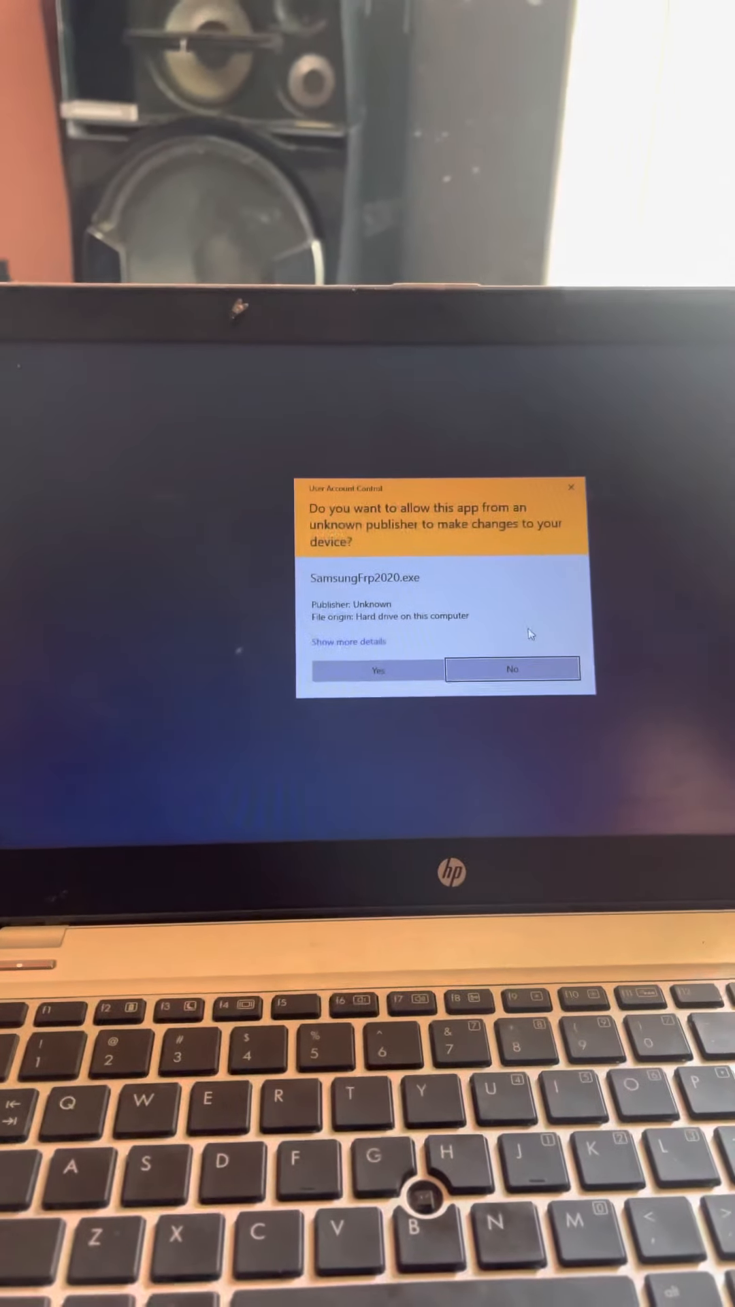
- Approve the tool's UAC prompt, run Bypass FRP, and acknowledge the Wi‑Fi notice
click(376, 669)
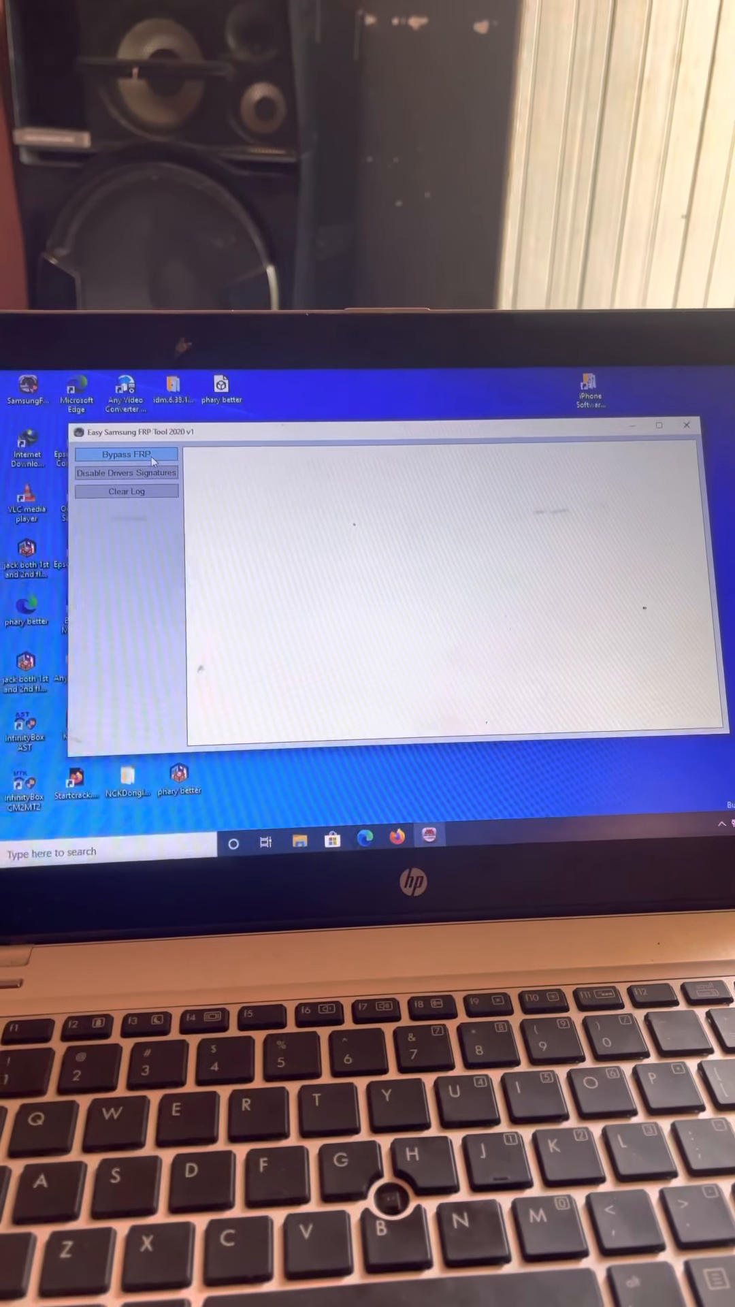
click(126, 454)
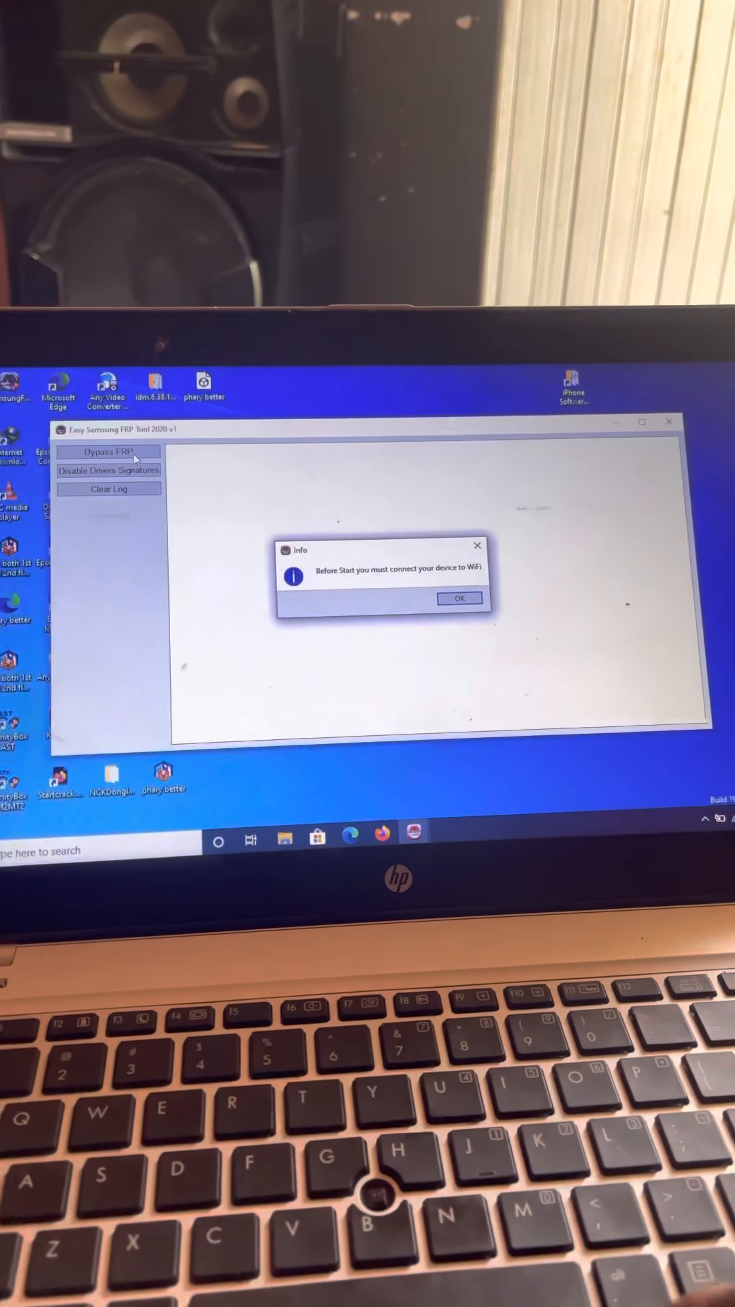
click(458, 598)
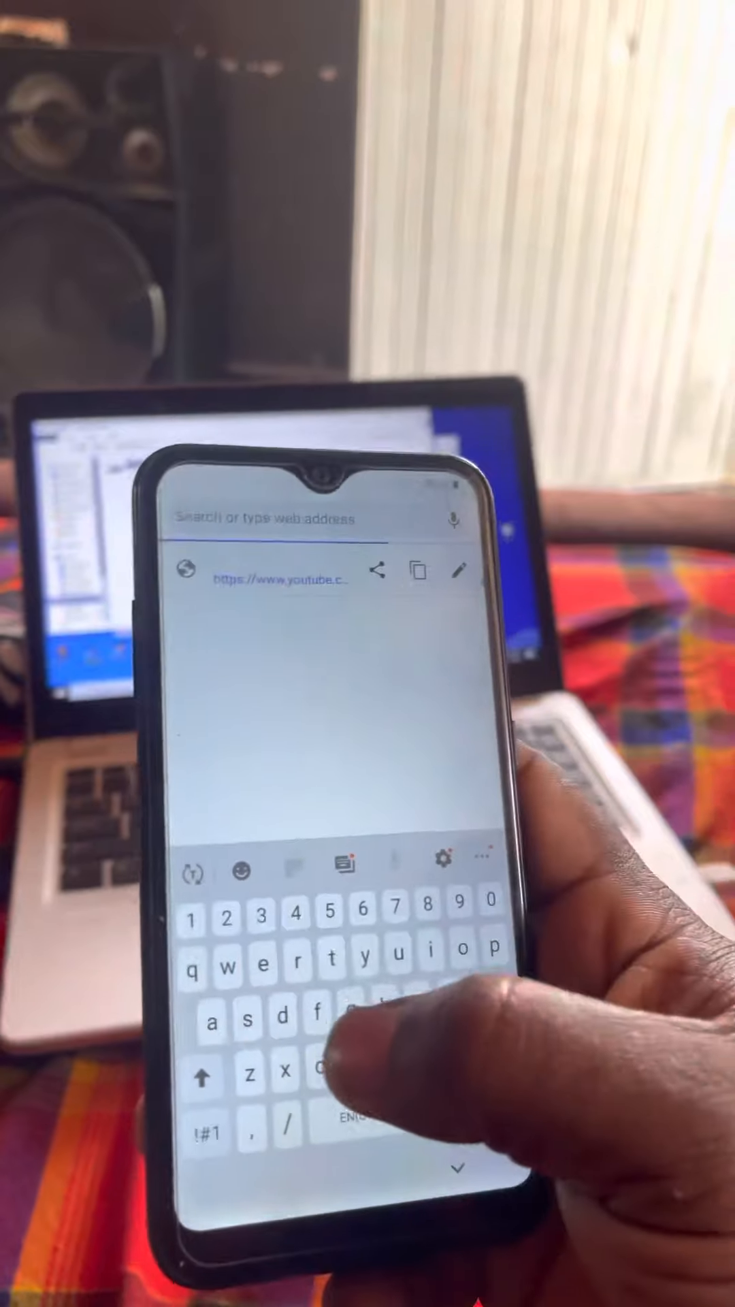
- Enter 'frpfi' in the phone browser's search bar and scroll the bypass page
text(frpfi)
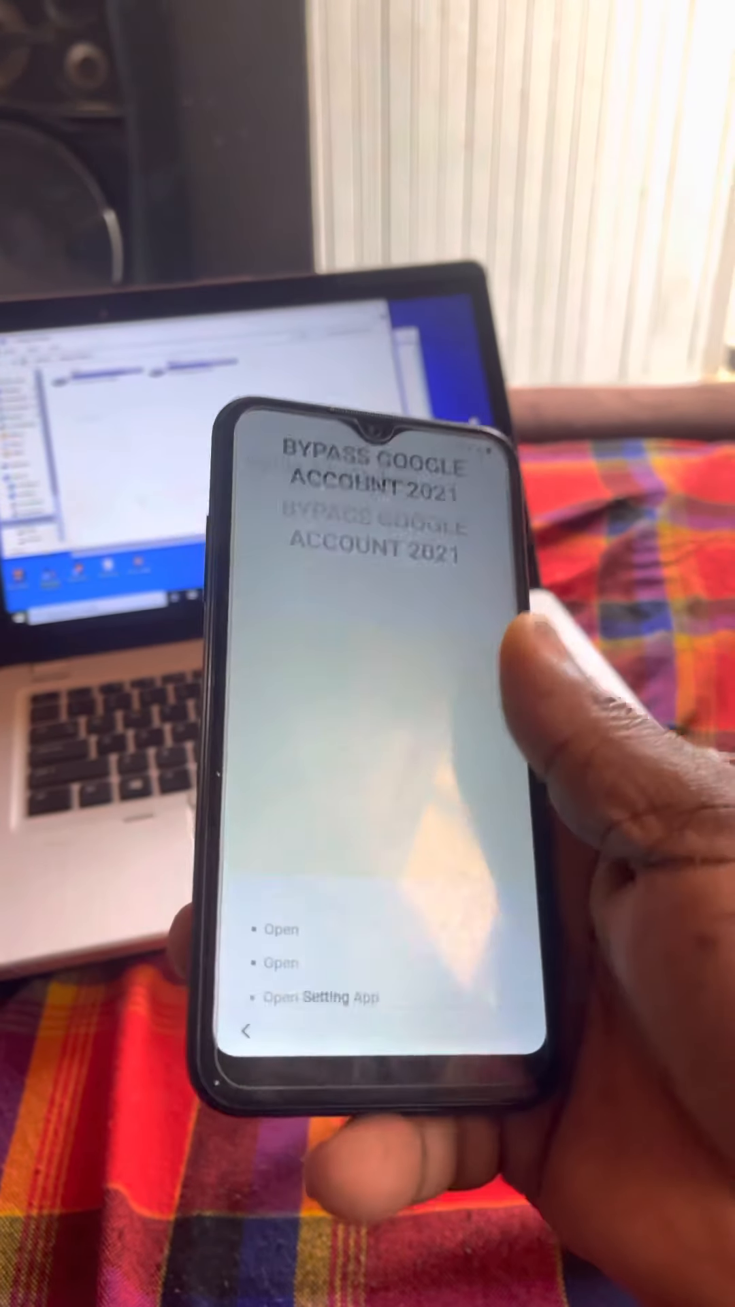
scroll(up, 3)
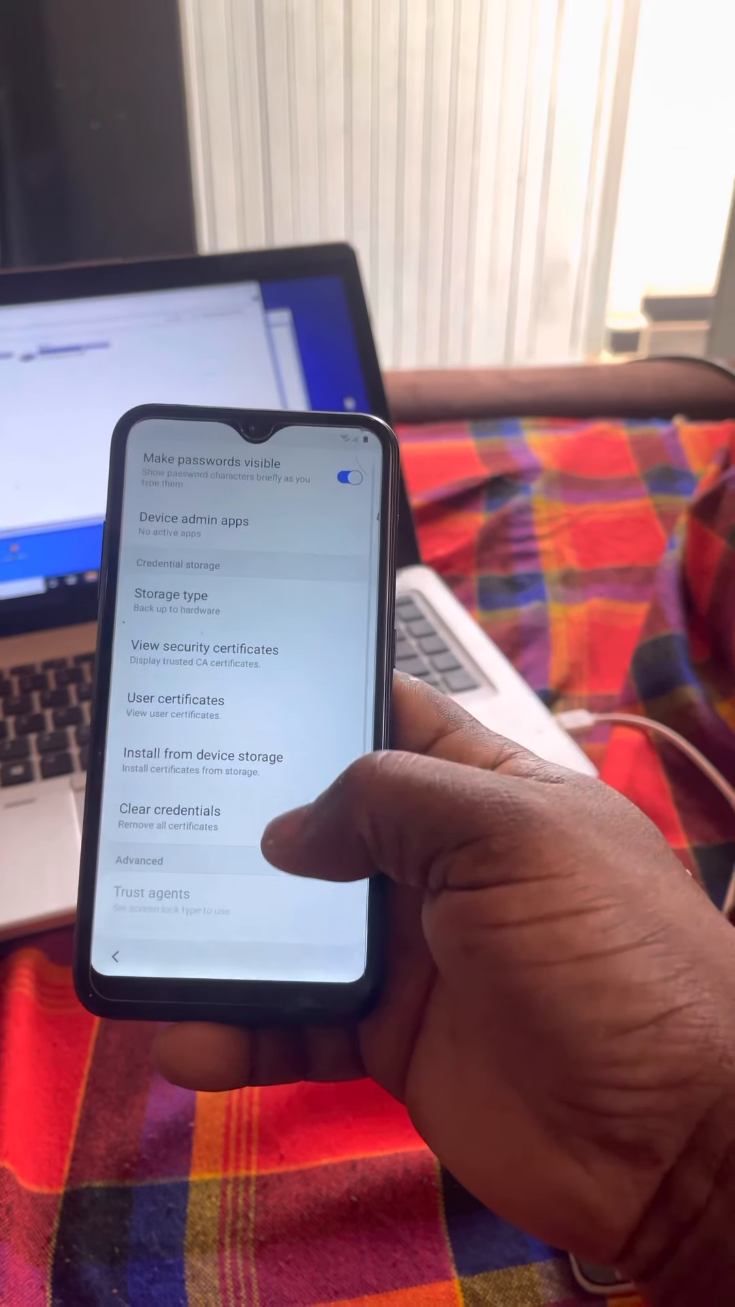
- Open screen lock setup from the security settings and choose Pattern
scroll(down, 3)
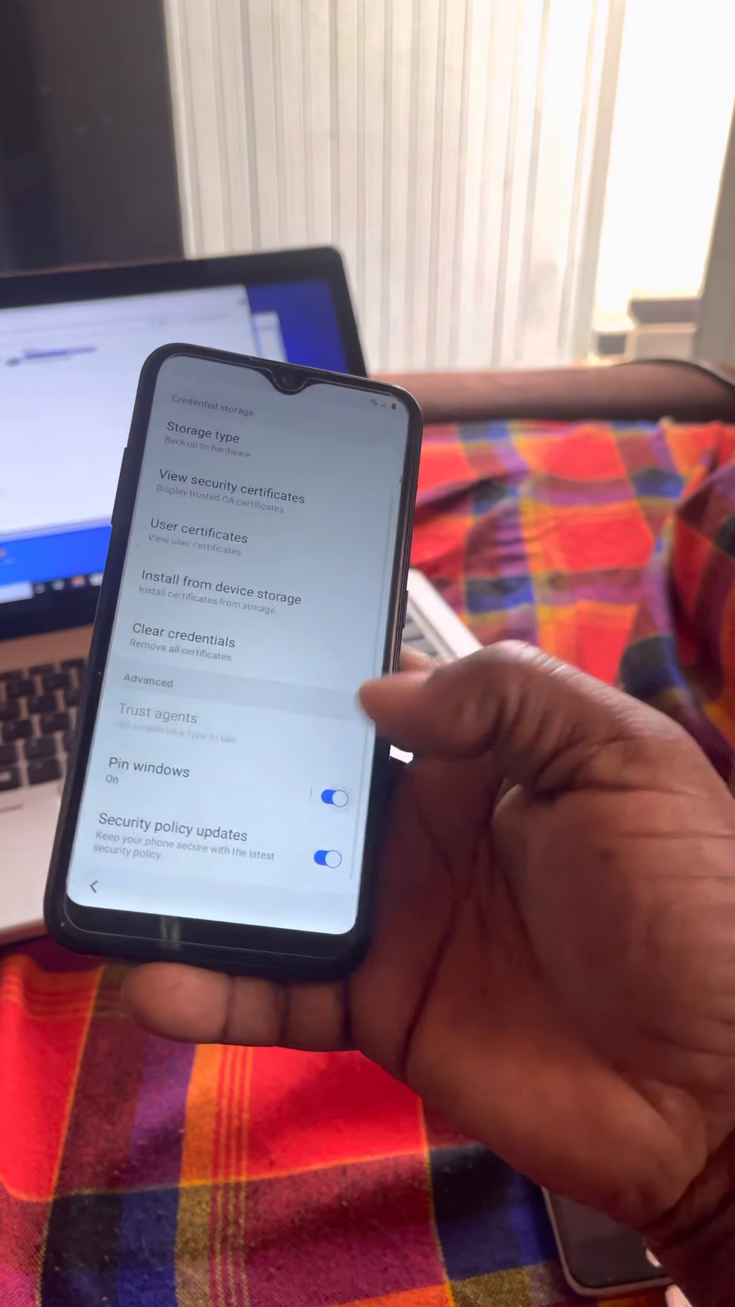
click(148, 770)
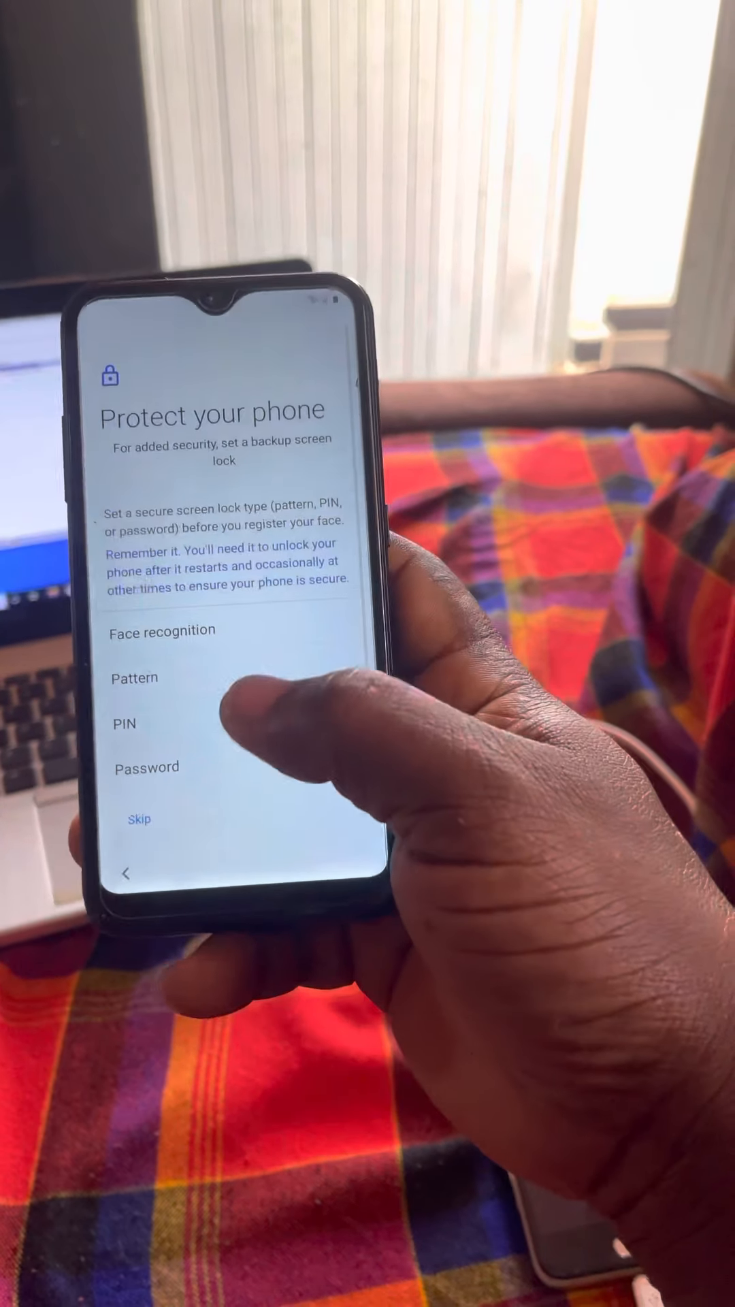
click(135, 678)
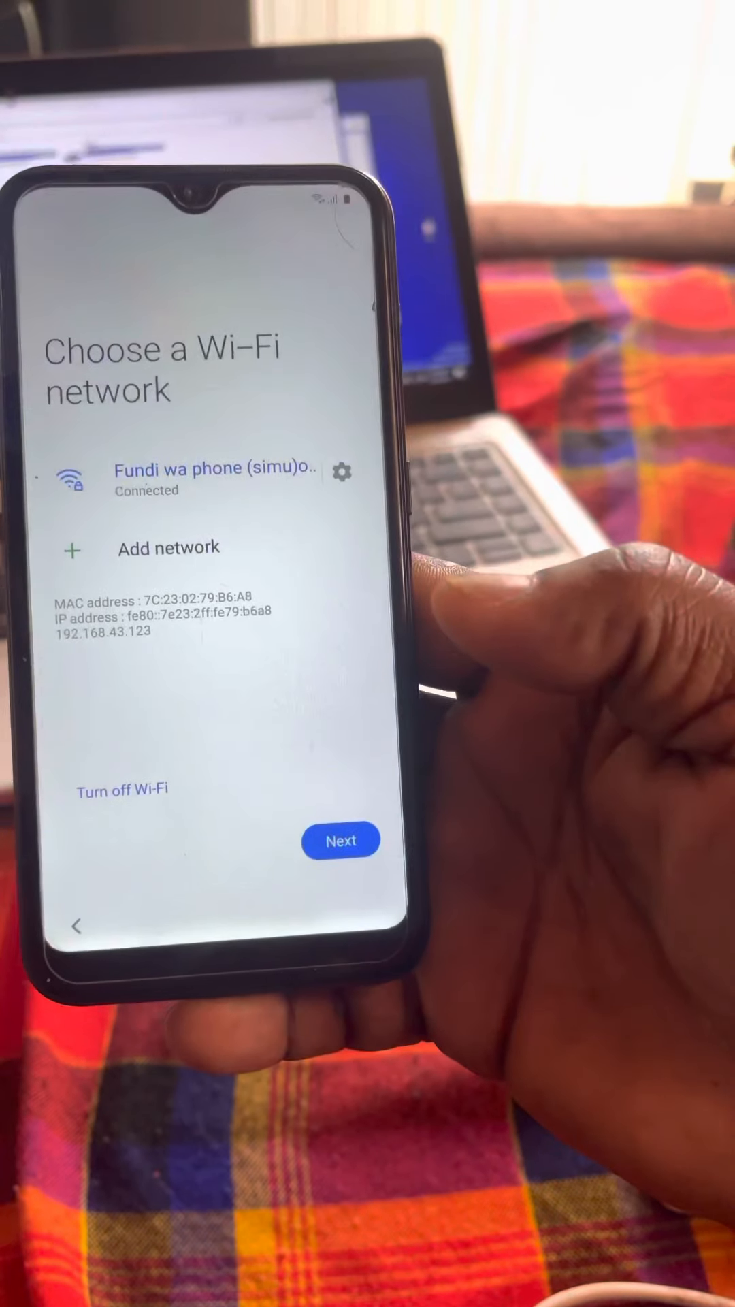
- Proceed from Choose a Wi‑Fi network with the phone already connected
click(340, 839)
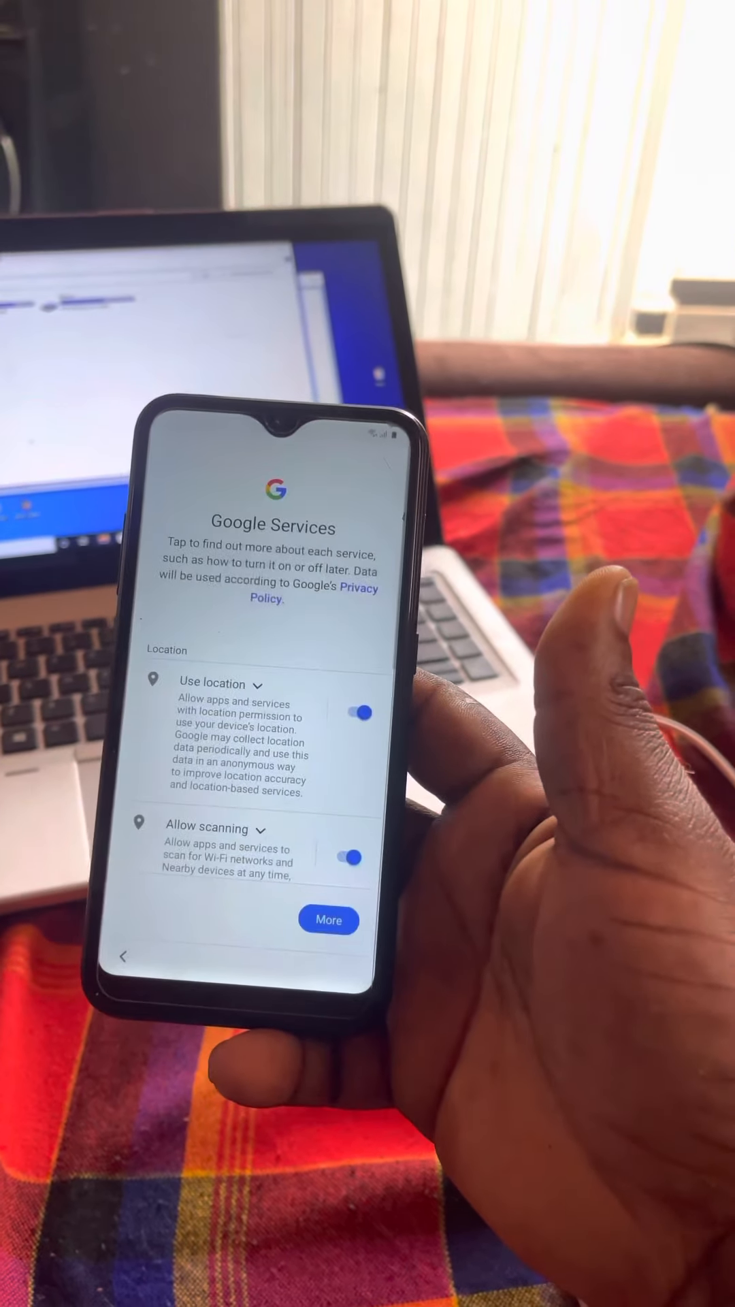
- Accept Google Services, confirm additional apps, and take the recommended Samsung apps
click(328, 920)
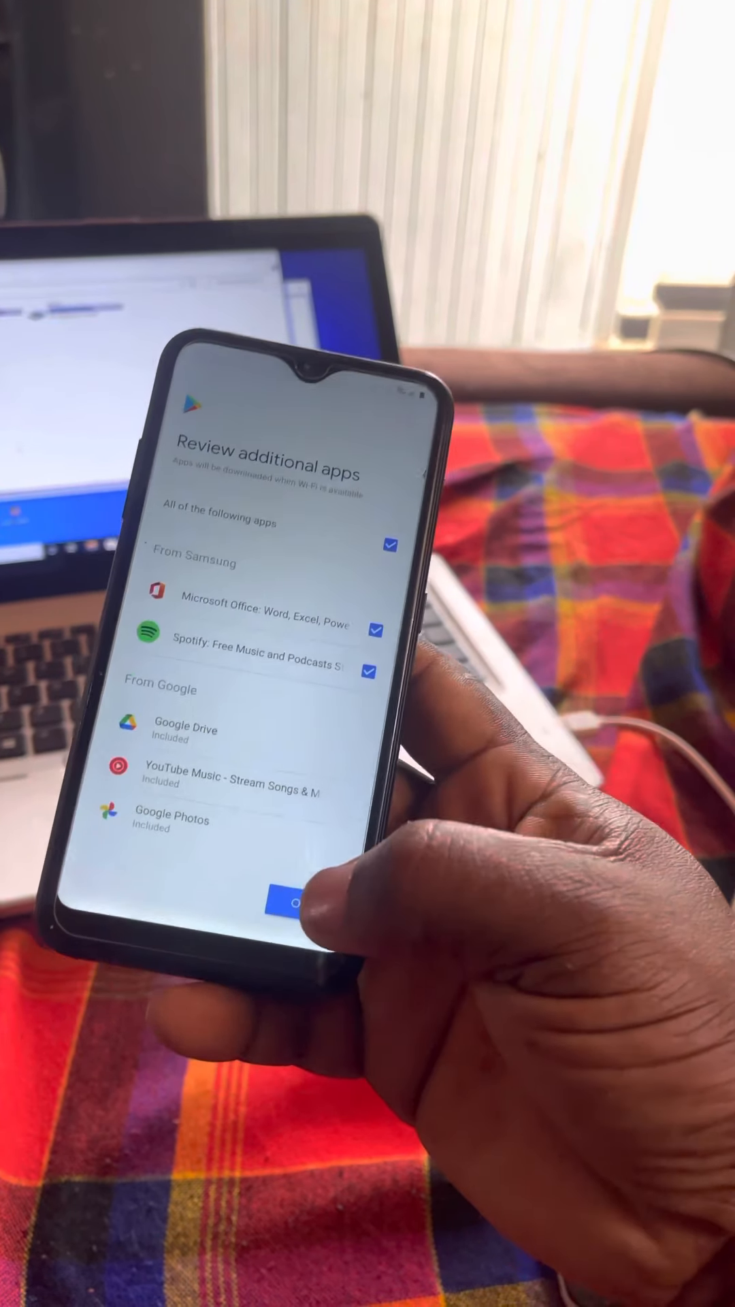
click(287, 923)
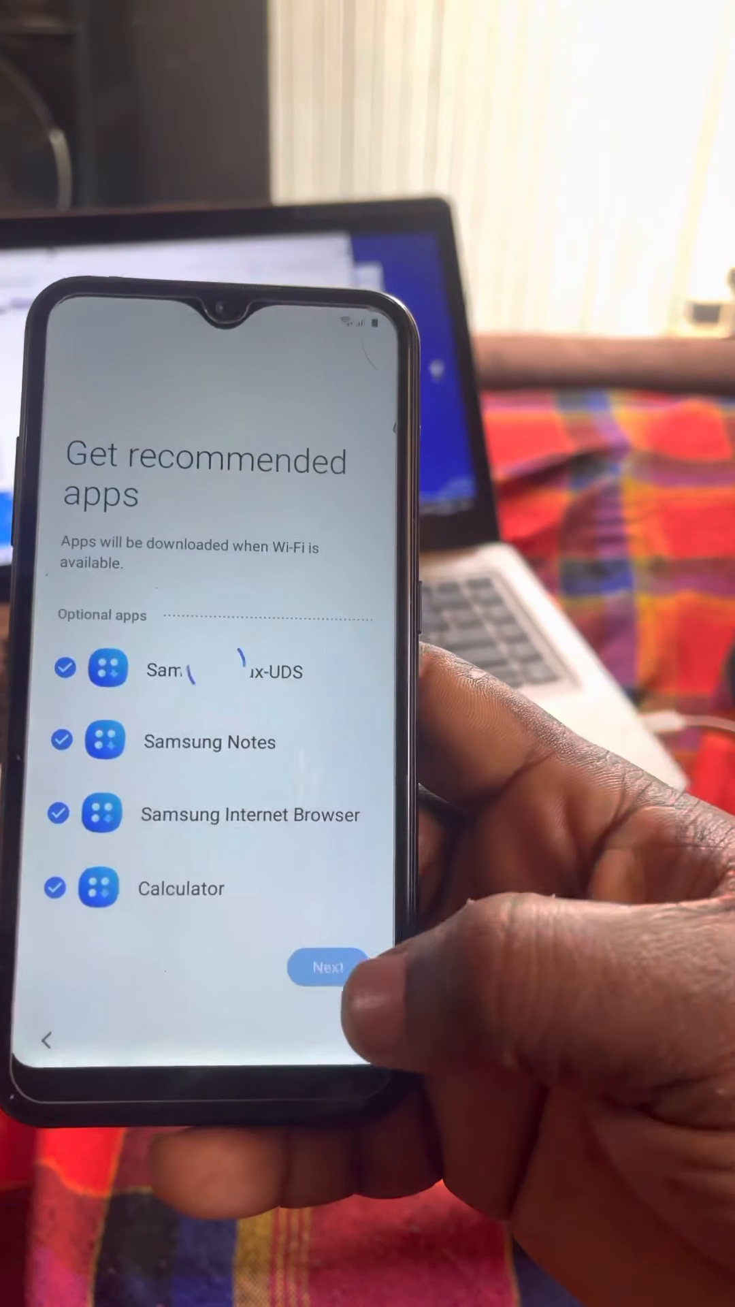
click(325, 967)
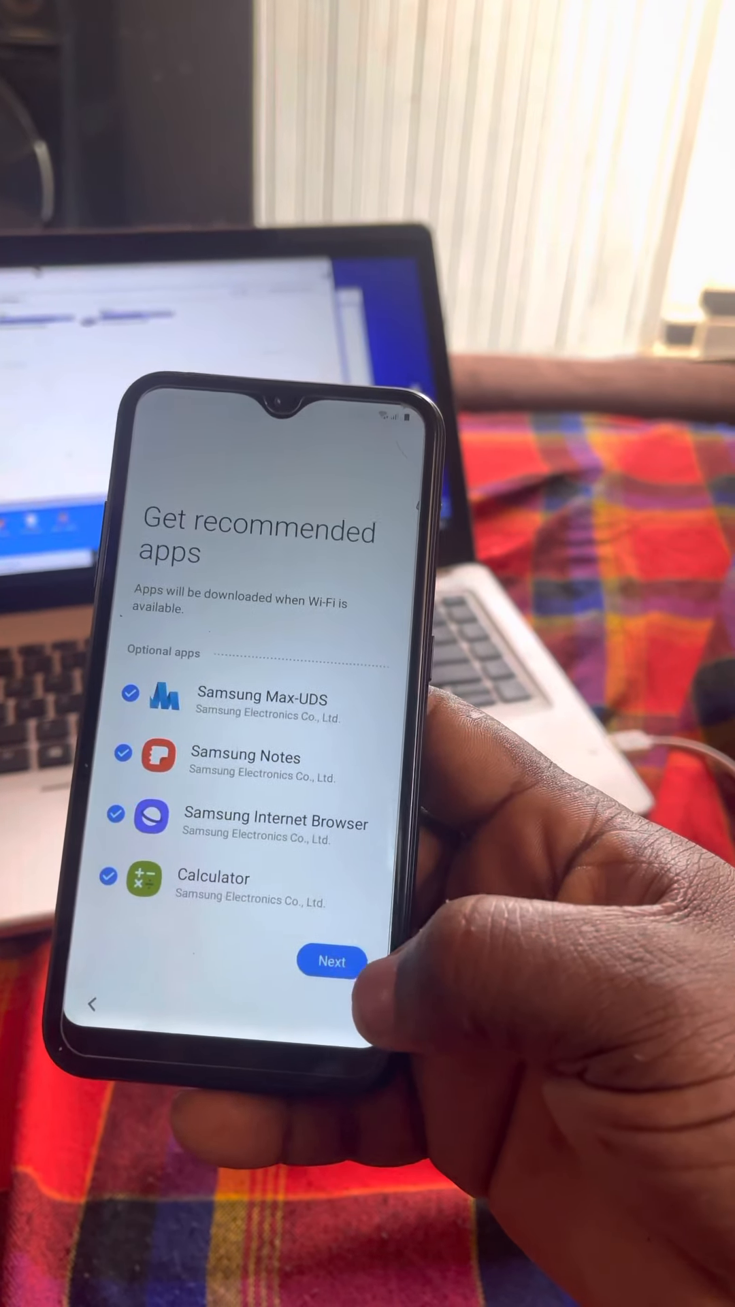
click(331, 961)
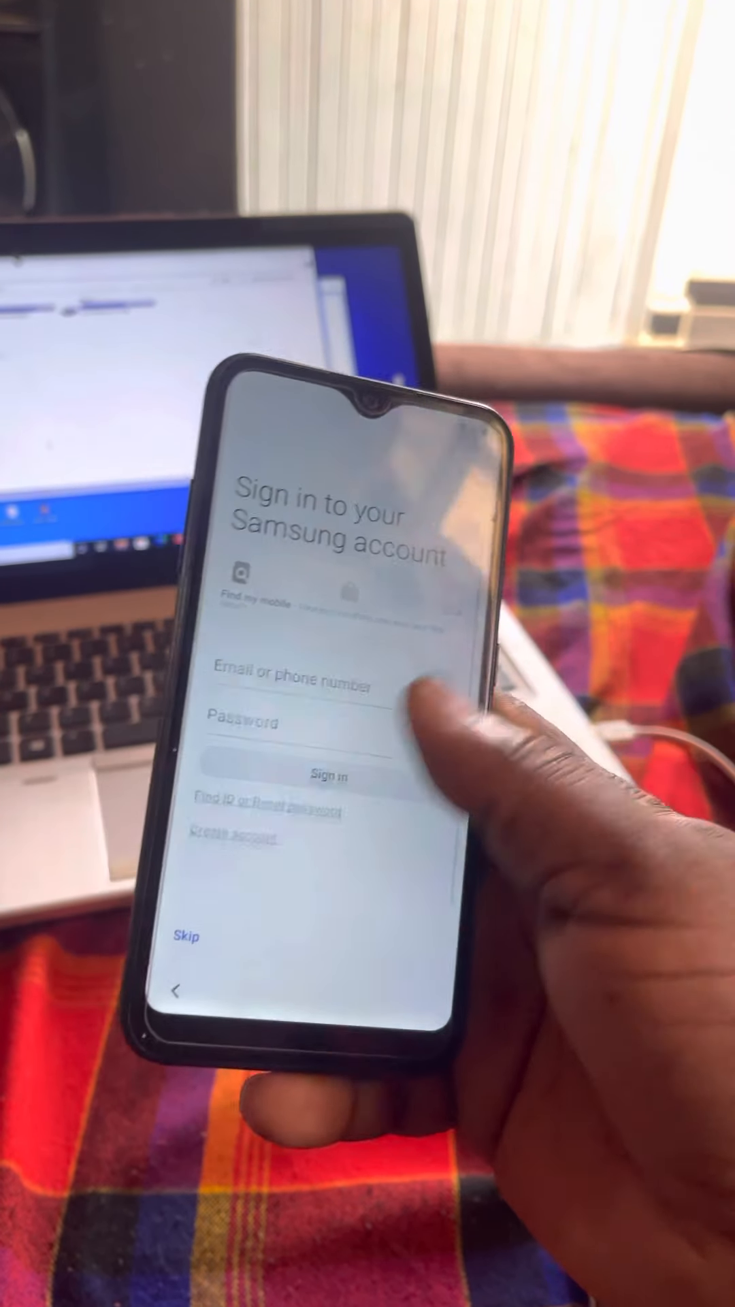